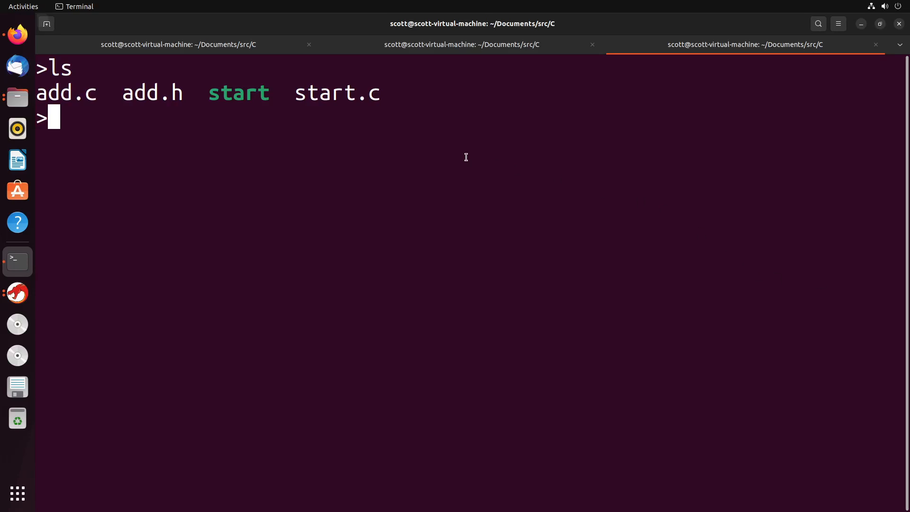
Reload ~/.bashrc, then enter gcc add.c add.h start.c -o start at the prompt
{"action": "type", "text": "source ~/.bashrc"}
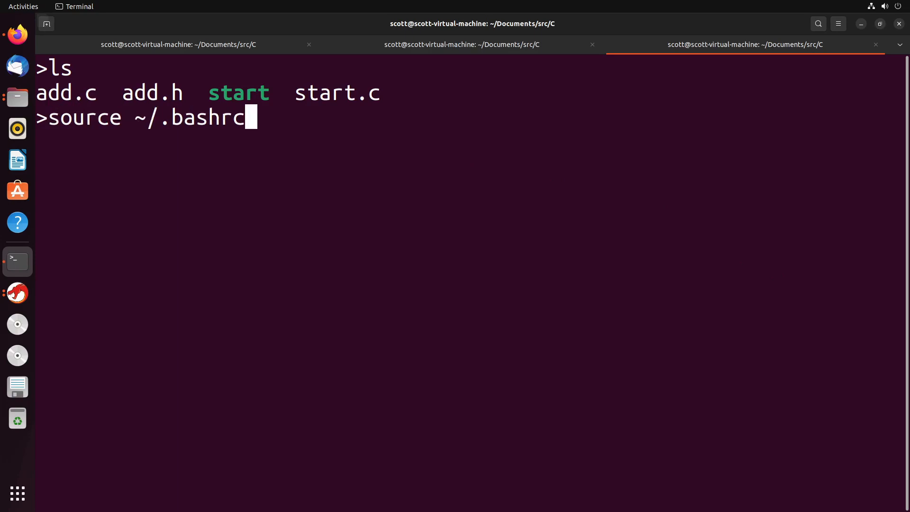
{"action": "type", "text": "gcc add.c add.h start.c -o start"}
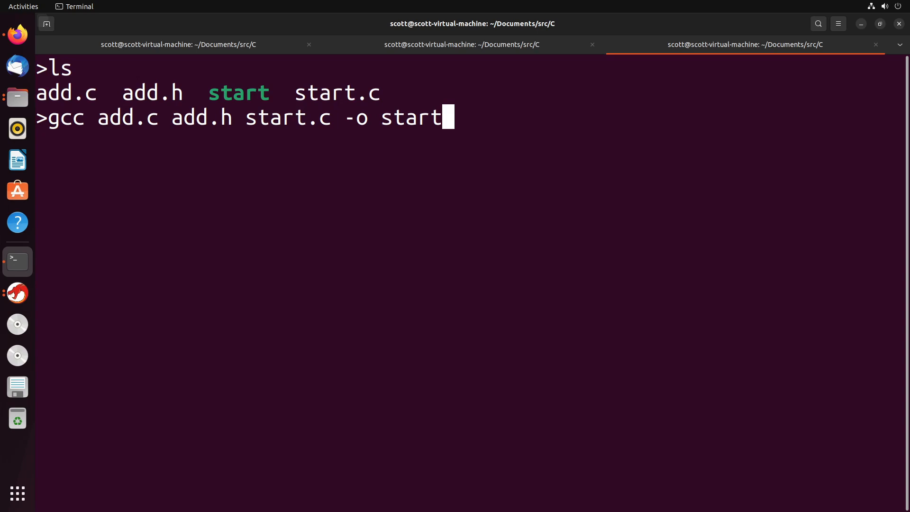
Run ./start, then enter the command nano makefile at the prompt
{"action": "type", "text": "./start"}
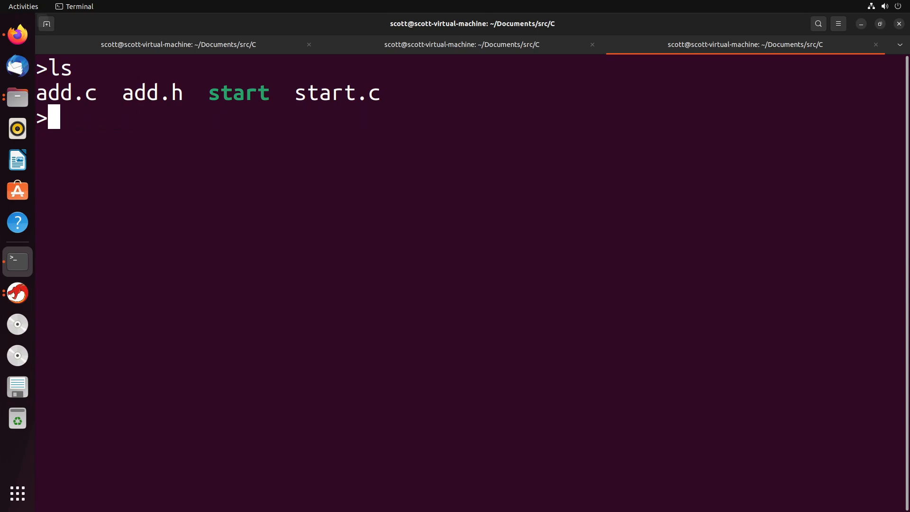
{"action": "type", "text": "nano"}
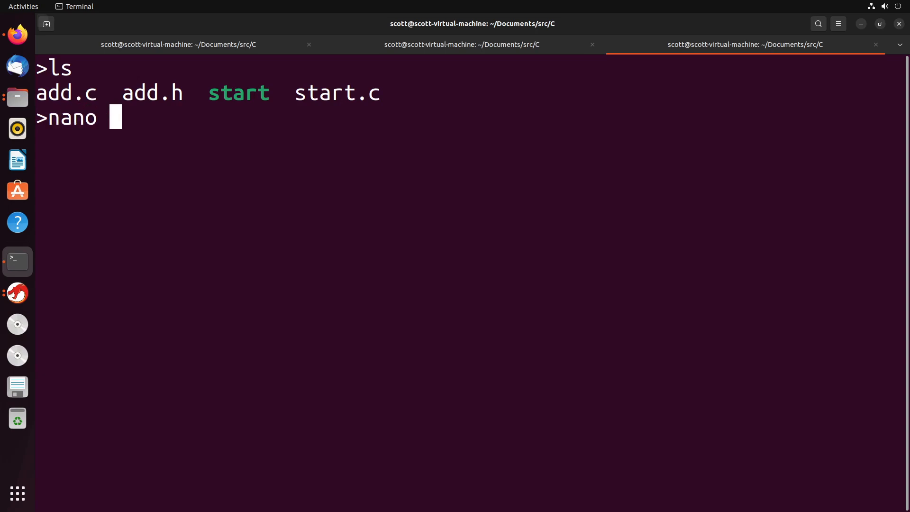
{"action": "type", "text": "makefile"}
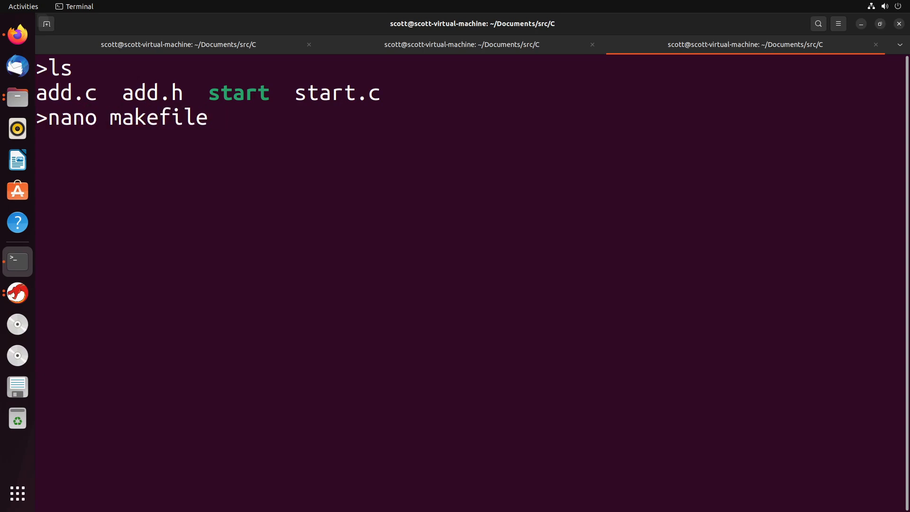
In nano, write the rule line 'start: start.c add.c' and save the makefile
{"action": "key", "text": "Return"}
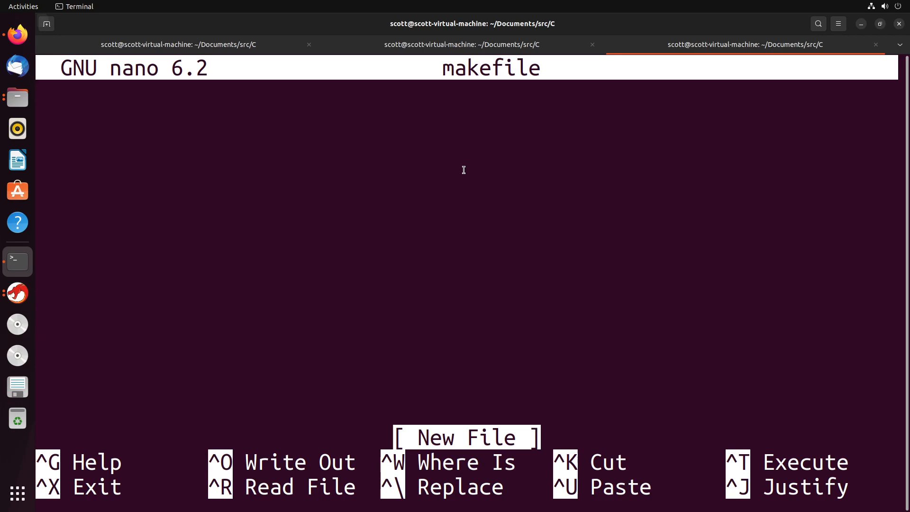
{"action": "type", "text": "sta"}
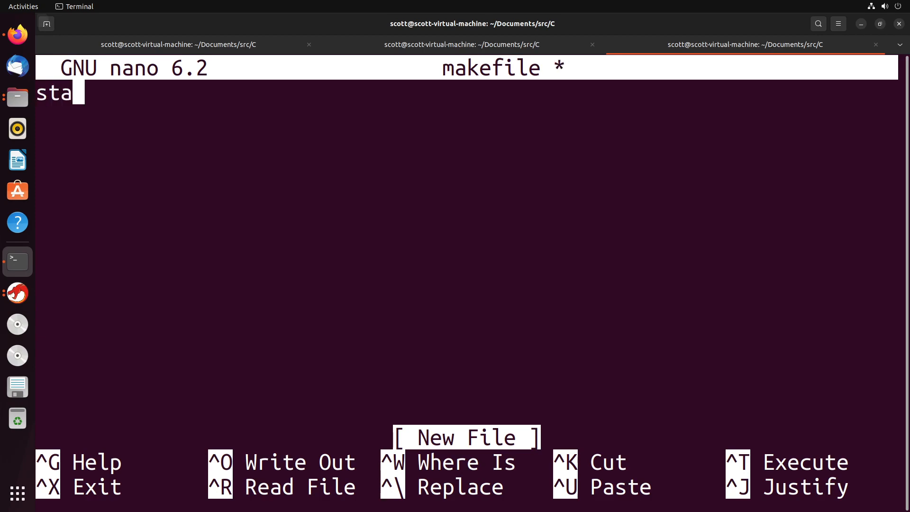
{"action": "type", "text": "rt:"}
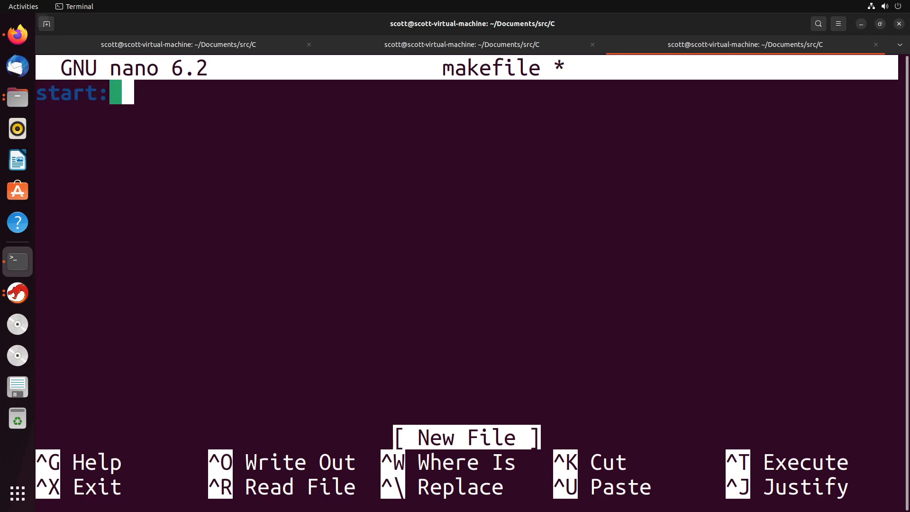
{"action": "type", "text": "start.c"}
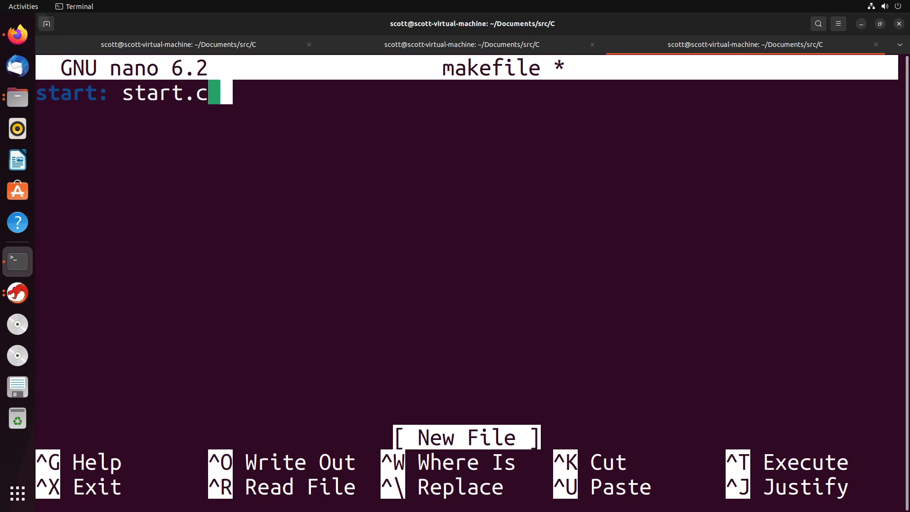
{"action": "type", "text": "add.c add.h"}
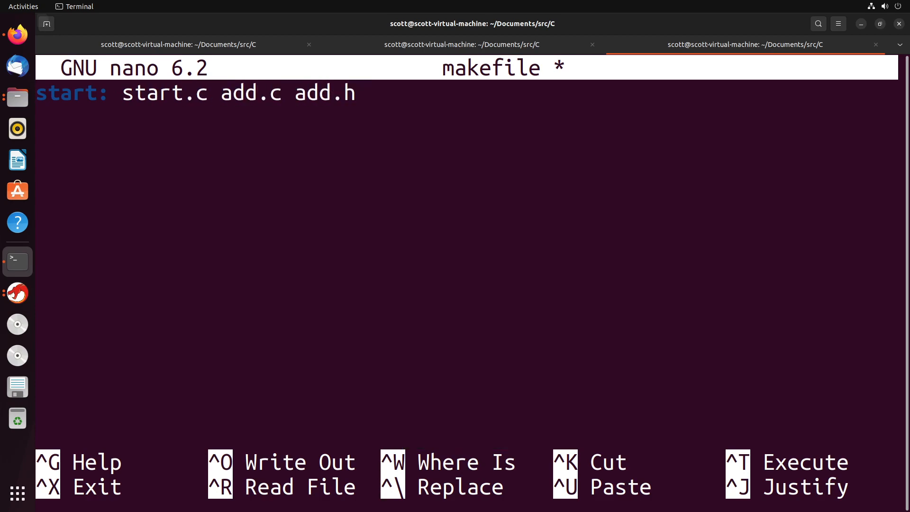
{"action": "key", "text": "ctrl+o"}
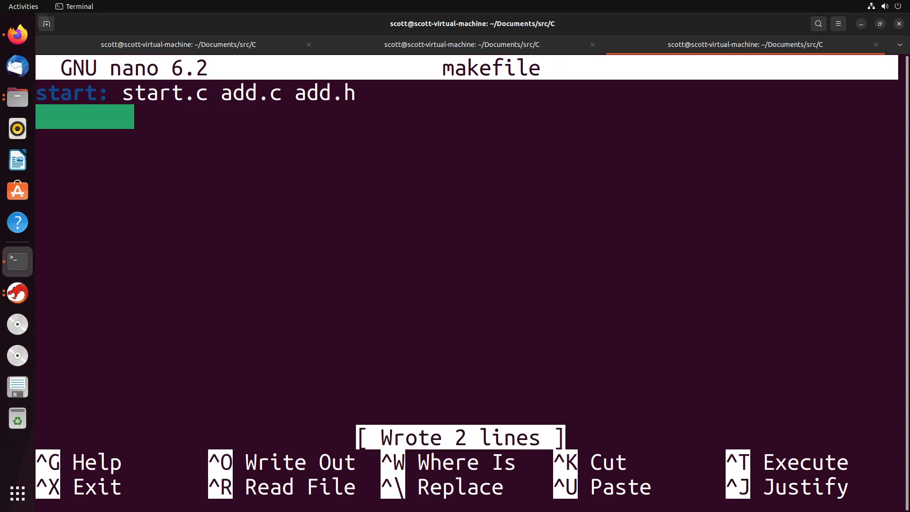
Add the 'gcc start.c add.c' build command under the target and exit nano
{"action": "type", "text": "gcc"}
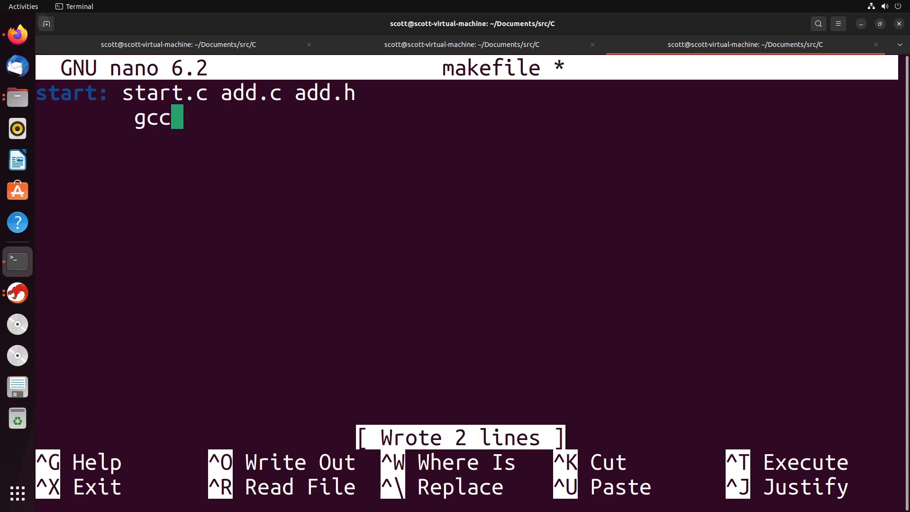
{"action": "type", "text": "start.c"}
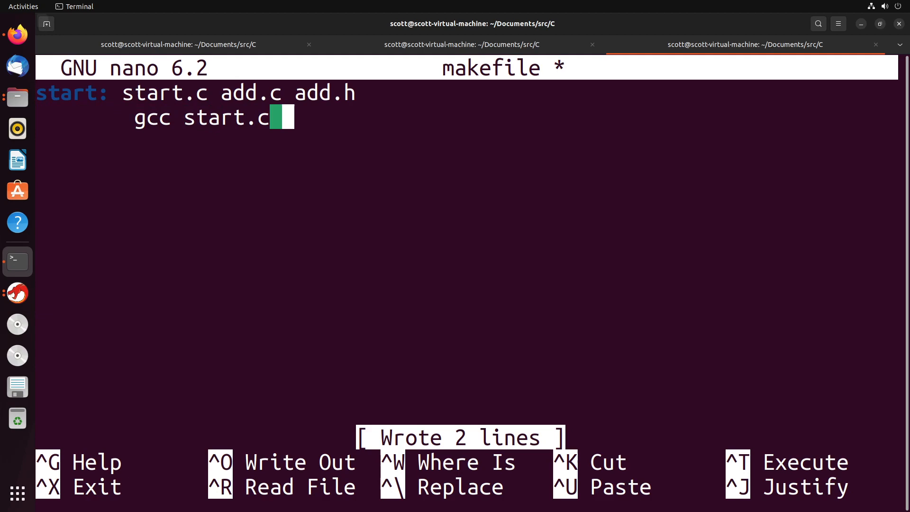
{"action": "type", "text": "add.c add.h -o start"}
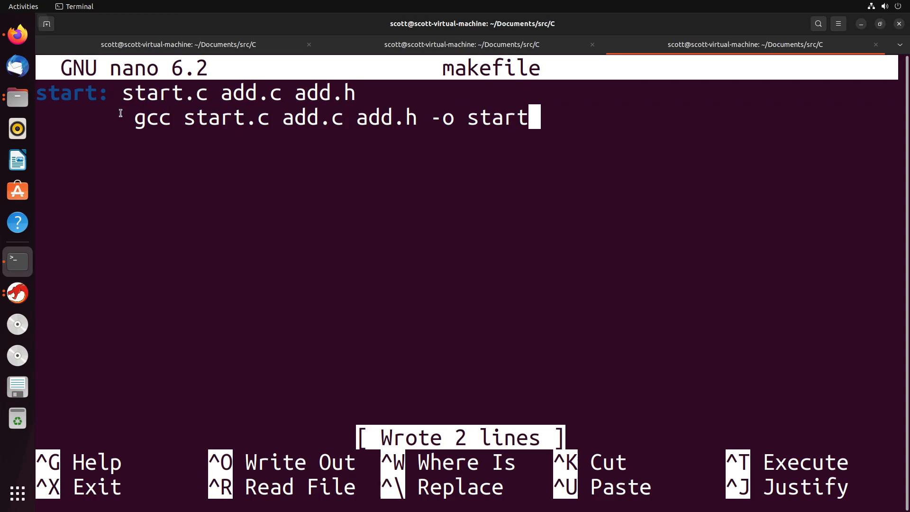
{"action": "key", "text": "ctrl+x"}
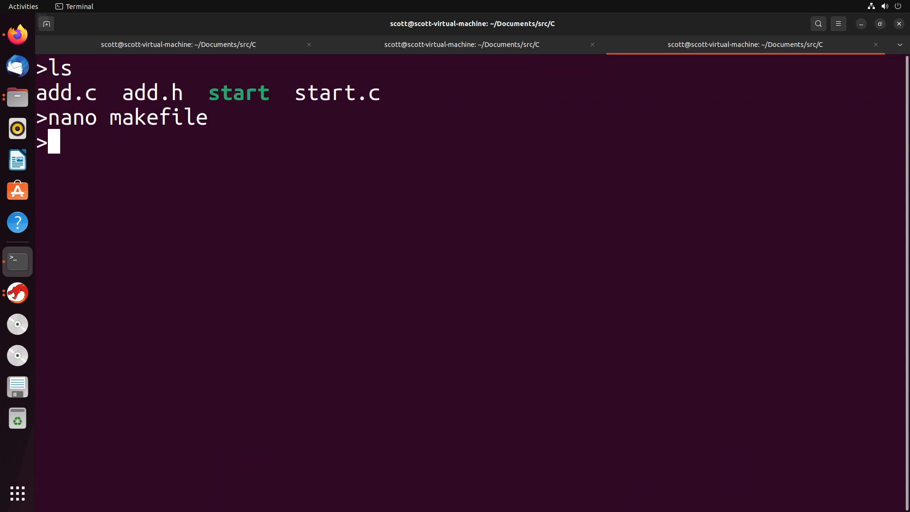
Run make, remove start, rebuild it with make start, run ./start, and begin nano make
{"action": "type", "text": "make start"}
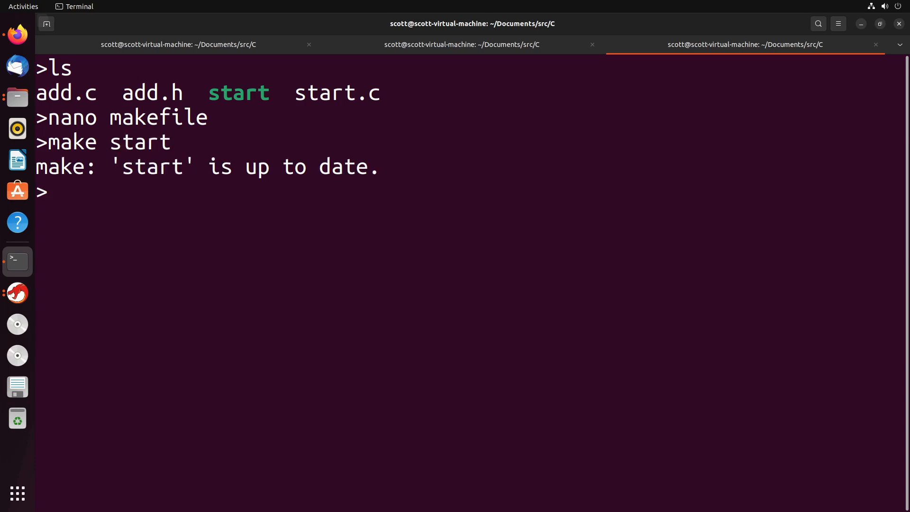
{"action": "type", "text": "rm start"}
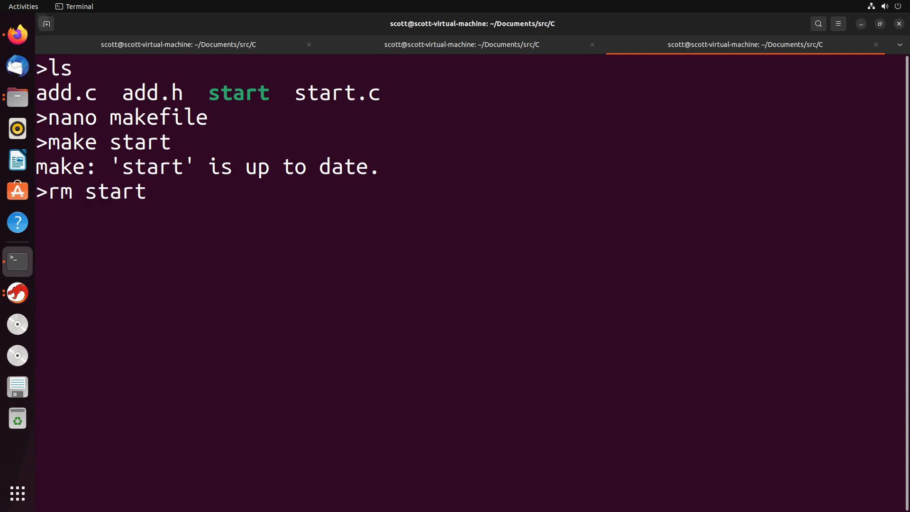
{"action": "type", "text": "make s"}
{"action": "type", "text": "ls"}
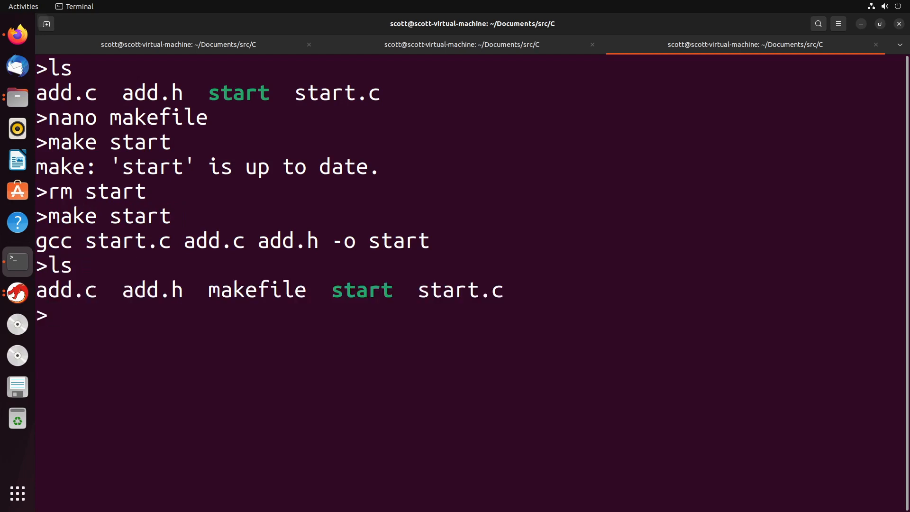
{"action": "type", "text": "./start"}
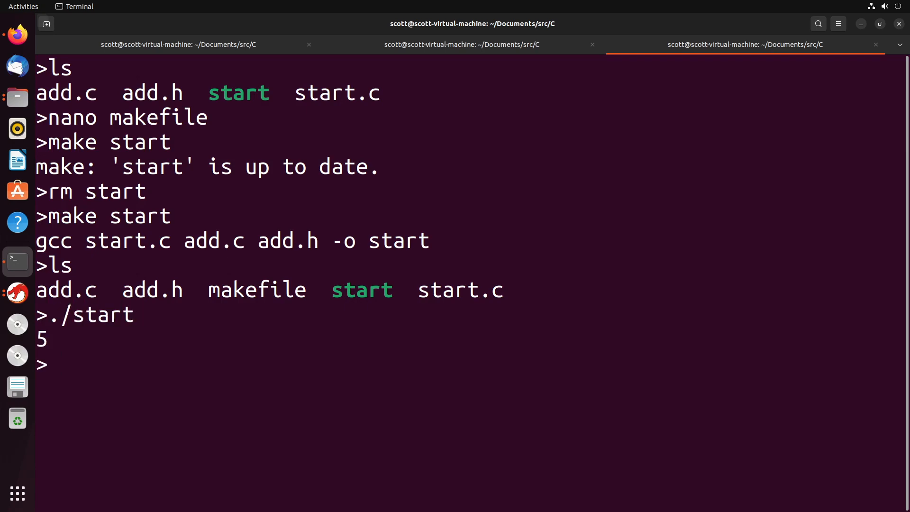
{"action": "type", "text": "nano make"}
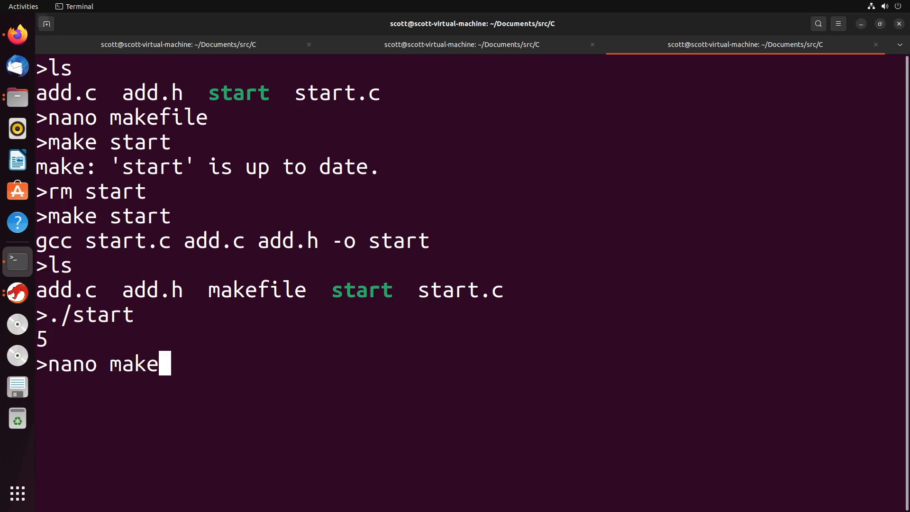
Reopen makefile in nano, type 'test:' below the gcc line and save it
{"action": "key", "text": "Return"}
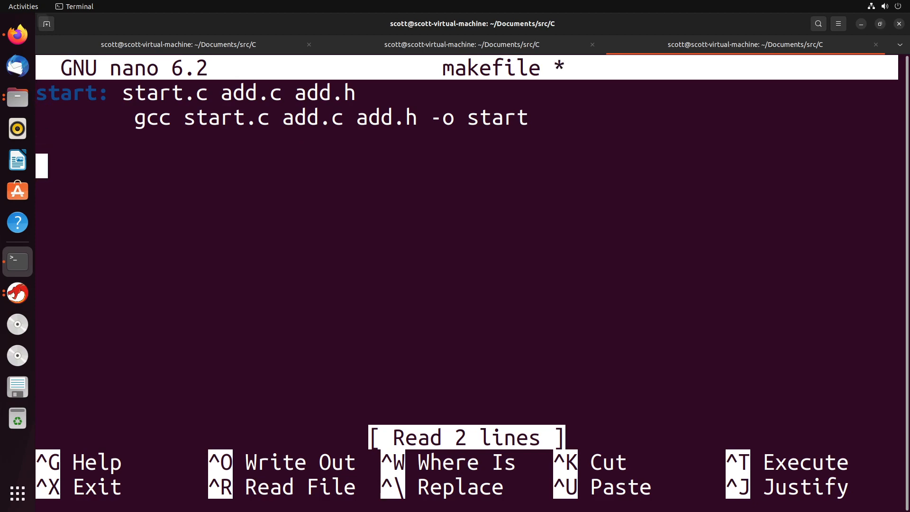
{"action": "type", "text": "test:"}
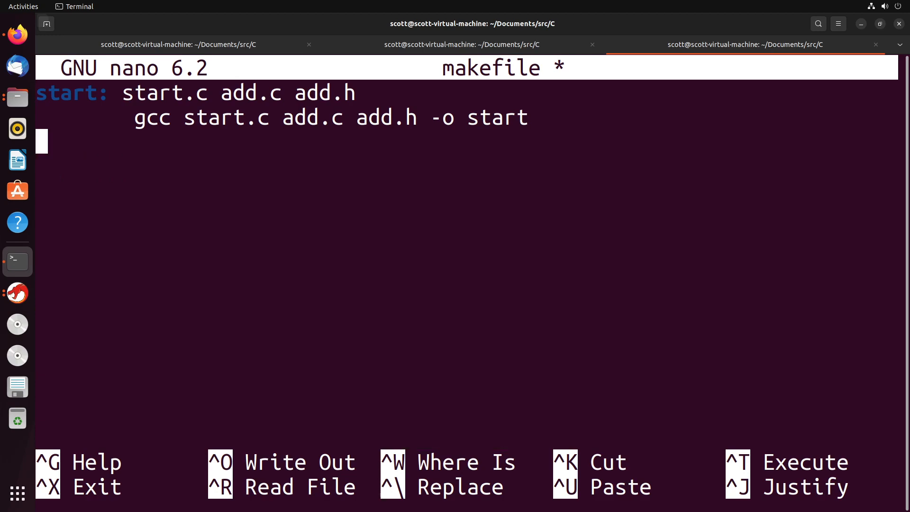
{"action": "key", "text": "ctrl+o"}
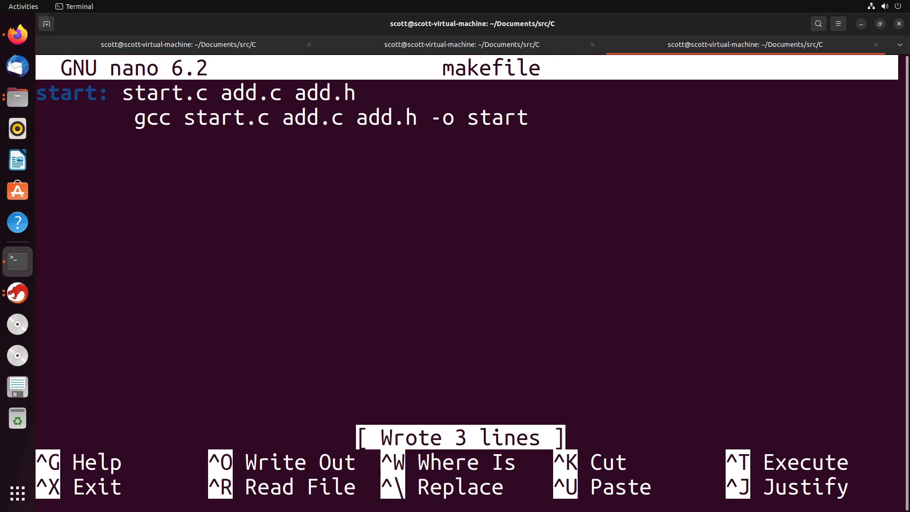